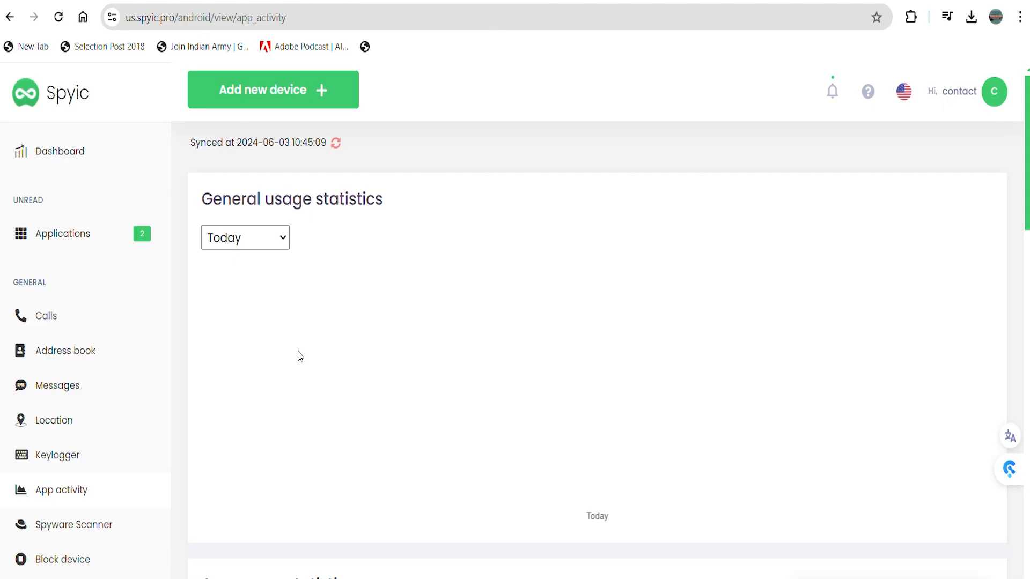
# - Check the target phone's call log, then return to the dashboard's device, location and address overview
pyautogui.scroll(-3)
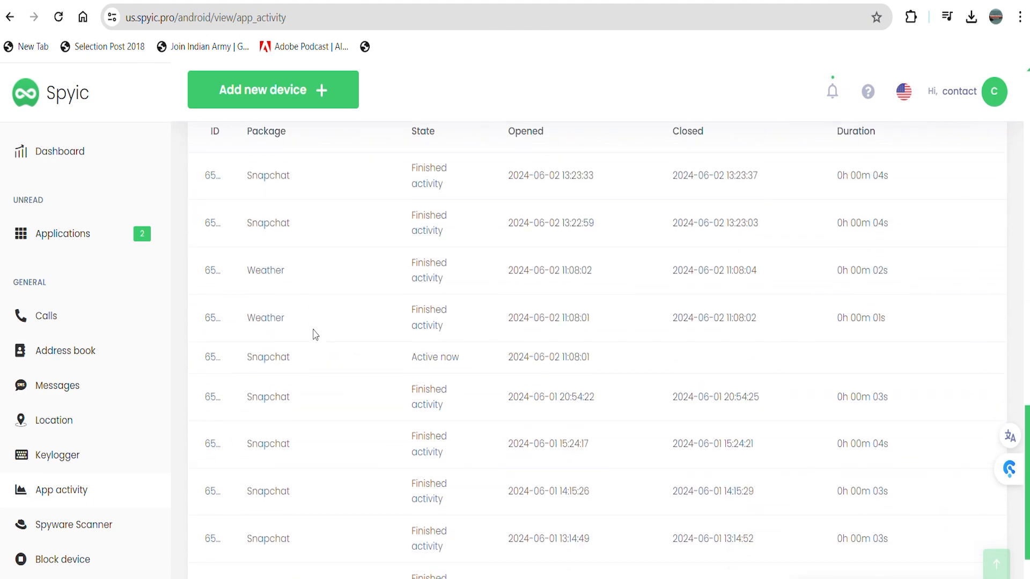
pyautogui.scroll(3)
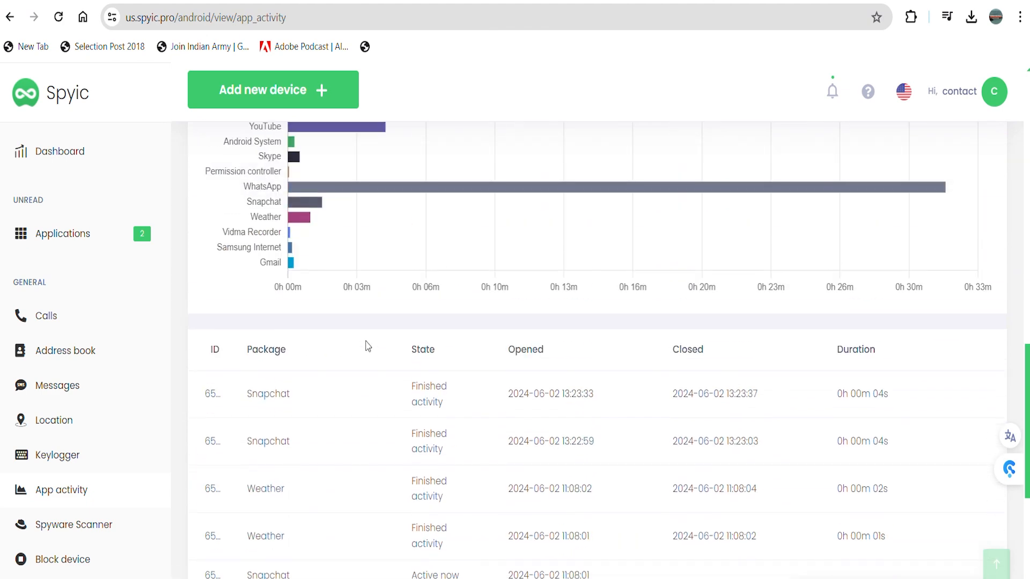
pyautogui.click(59, 151)
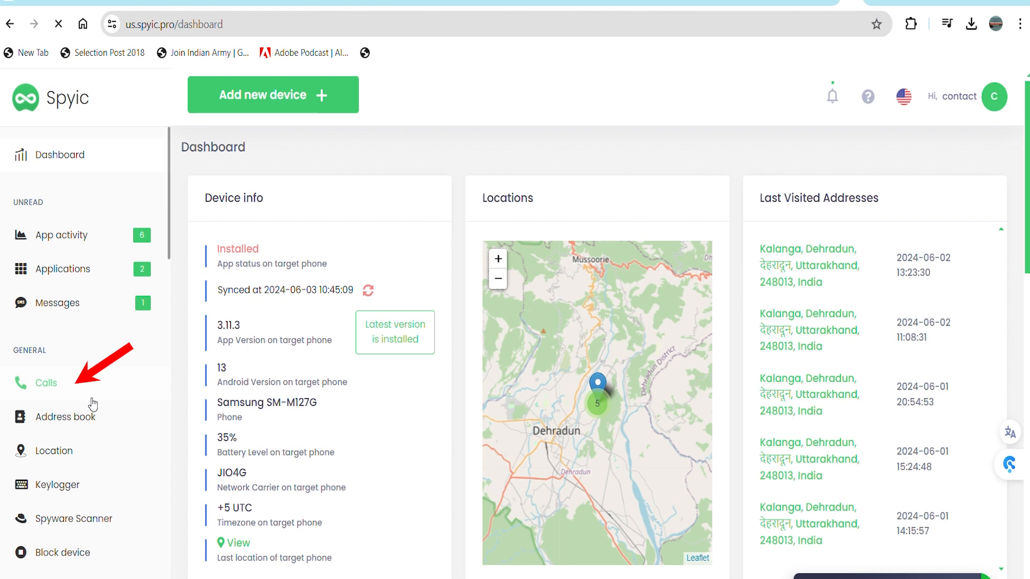
pyautogui.click(46, 383)
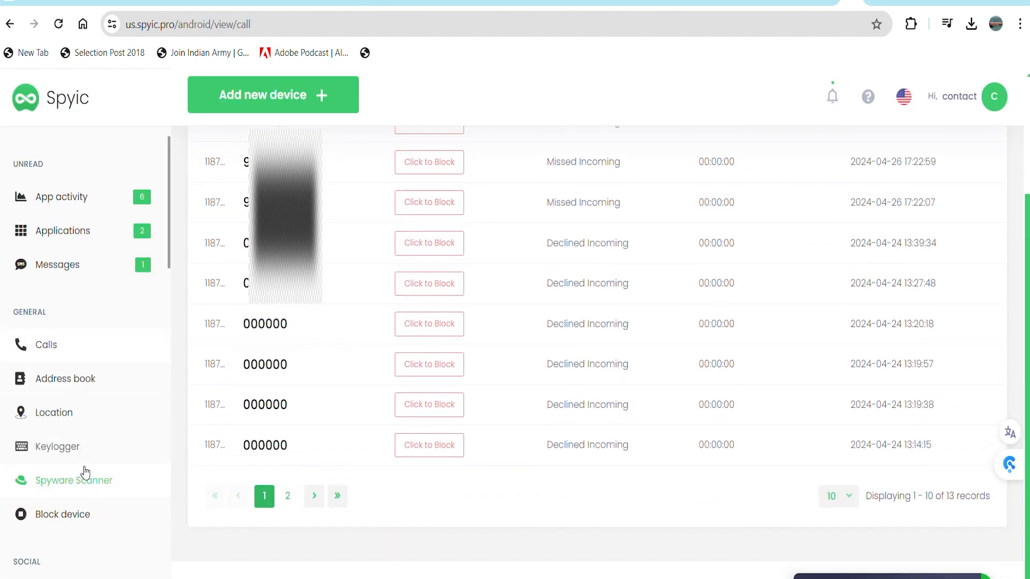
pyautogui.click(56, 263)
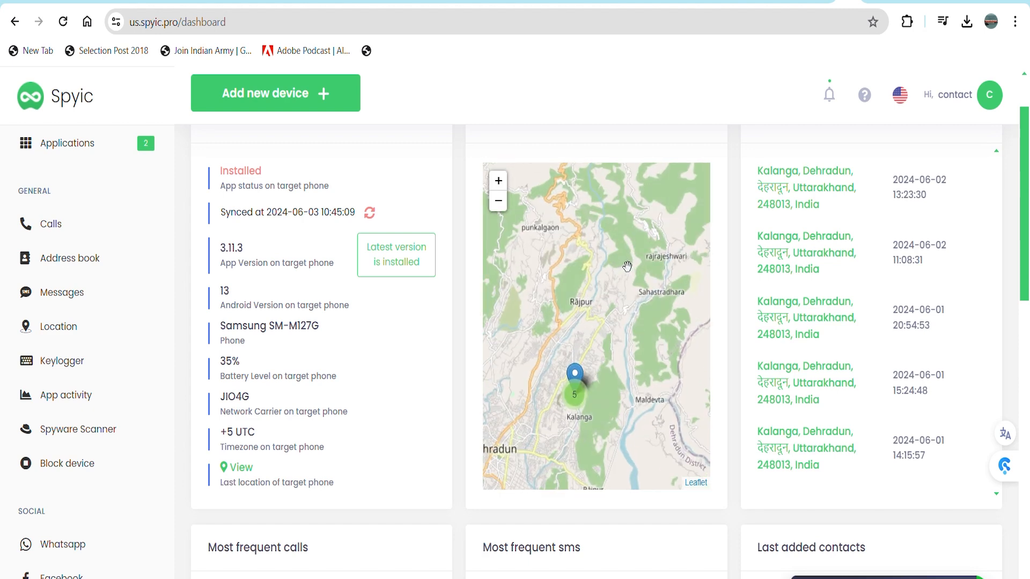
pyautogui.moveTo(58, 327)
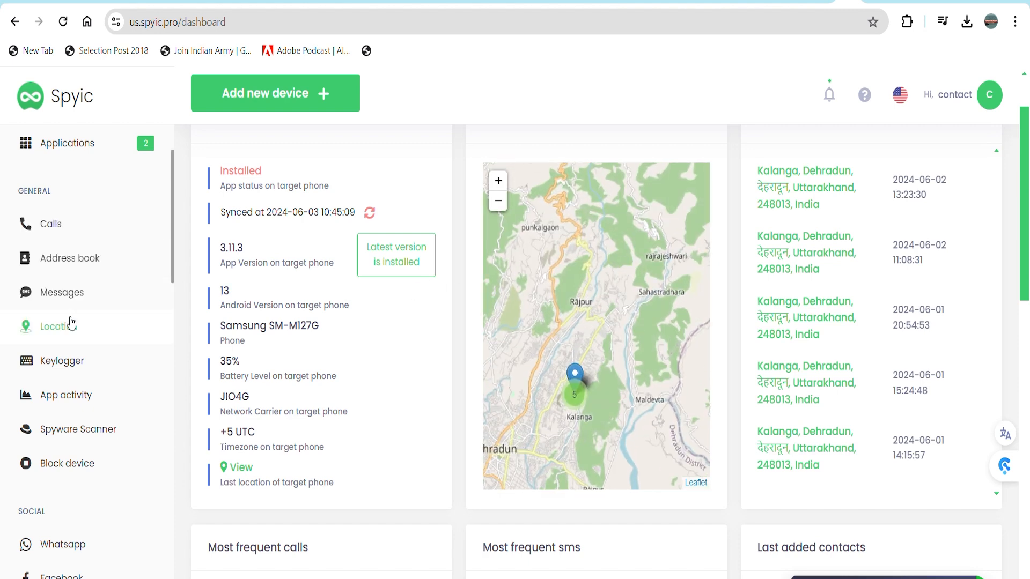
pyautogui.scroll(-3)
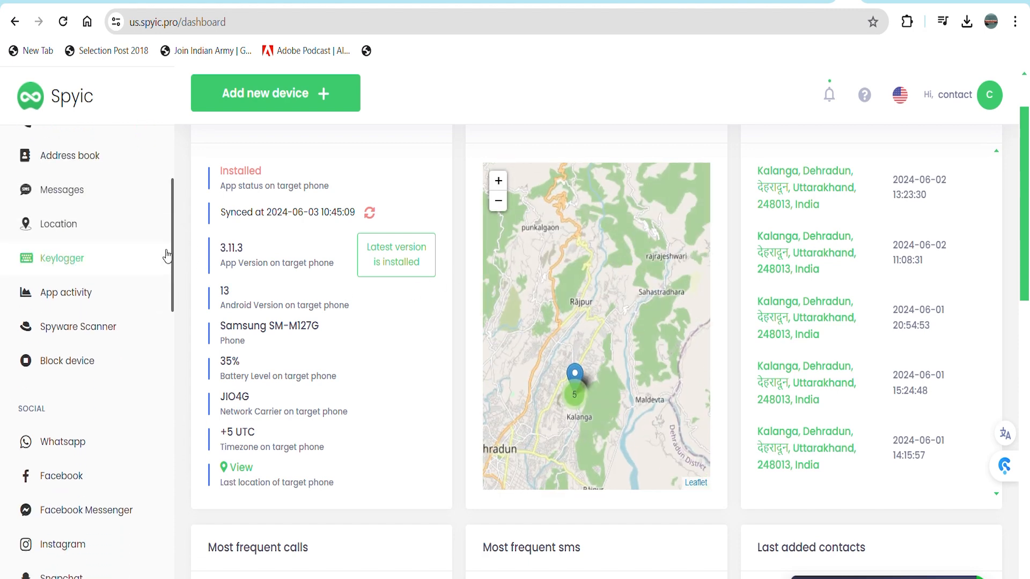